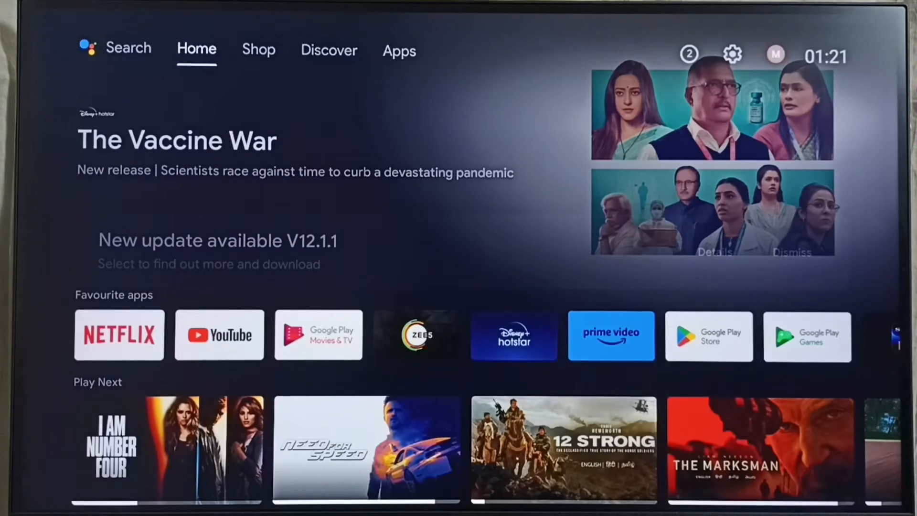
- Move along the top tabs from Home through Shop to the Apps tab
click(259, 50)
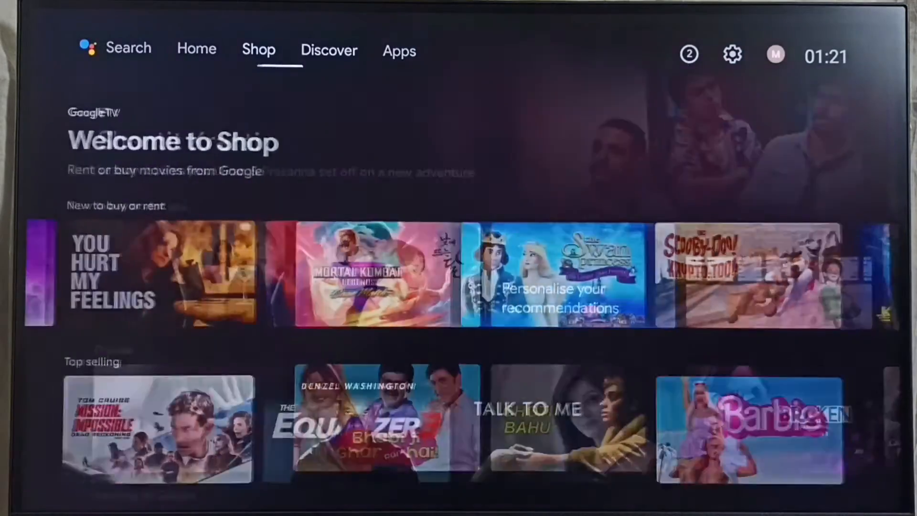
click(400, 50)
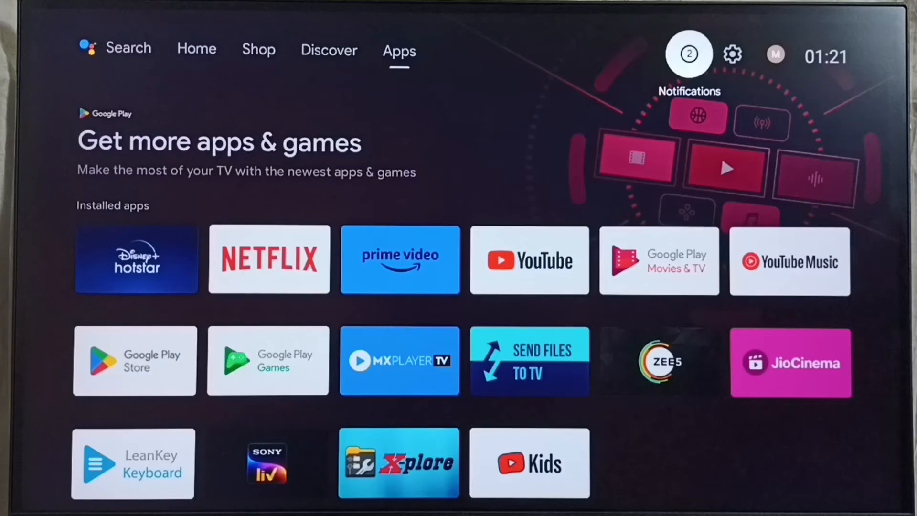
mouse_move(732, 54)
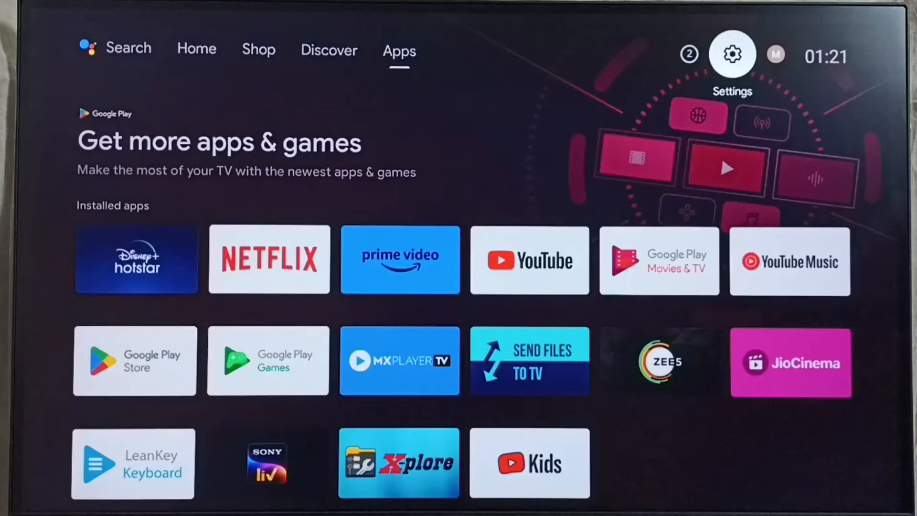
- Enter Device Preferences from the TV's Settings panel
click(732, 53)
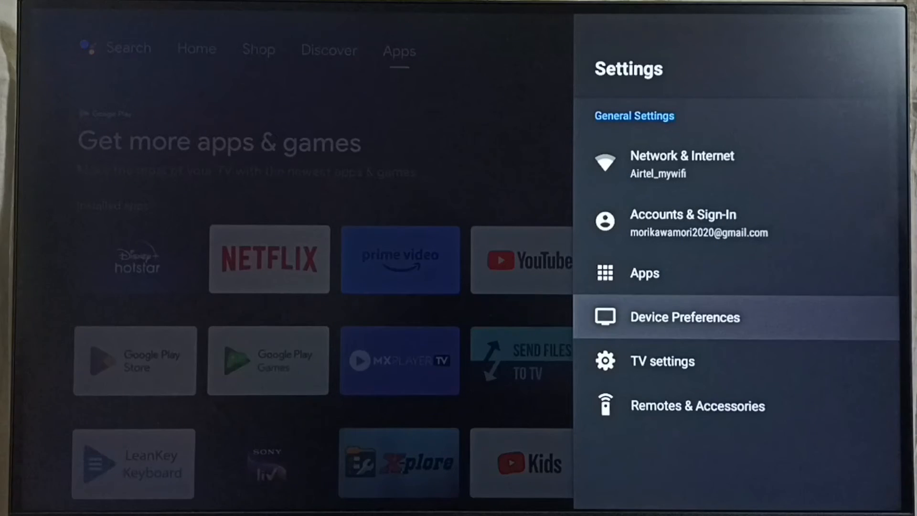
click(683, 317)
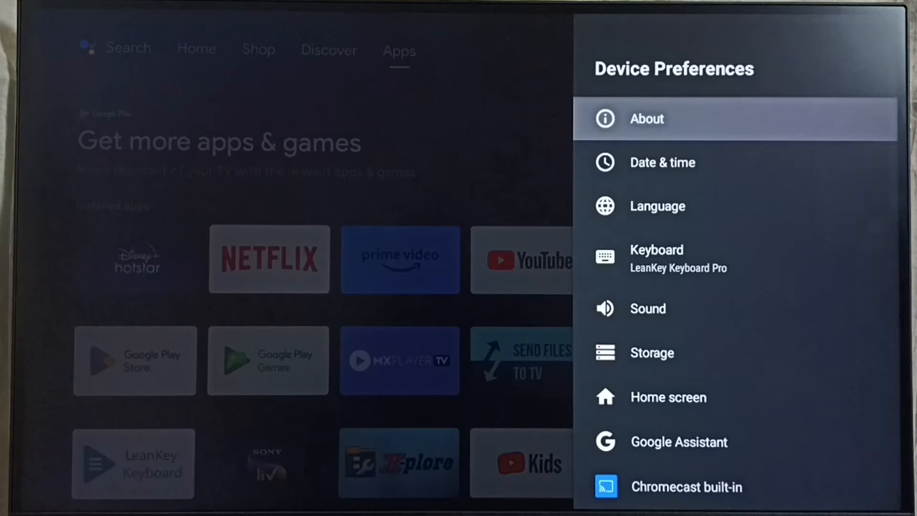
- Review the About page's model and firmware details, then start a System update check
click(646, 119)
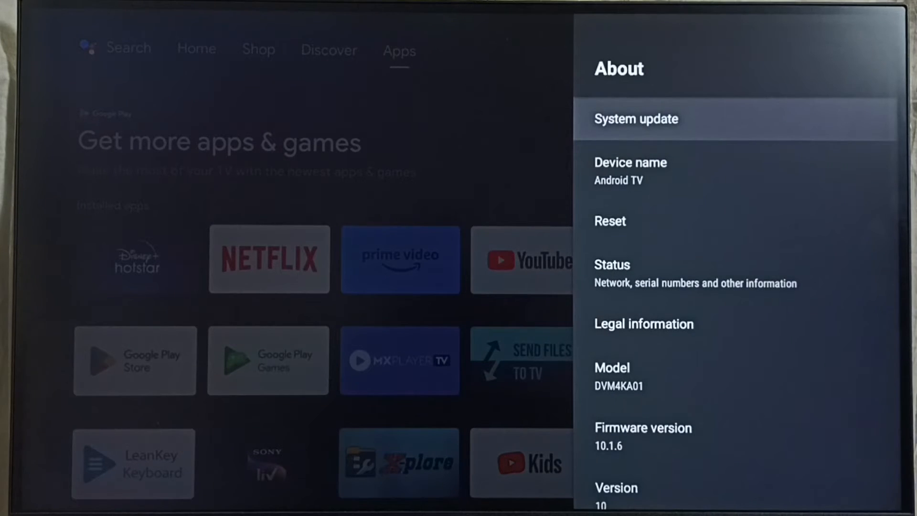
scroll(down, 3)
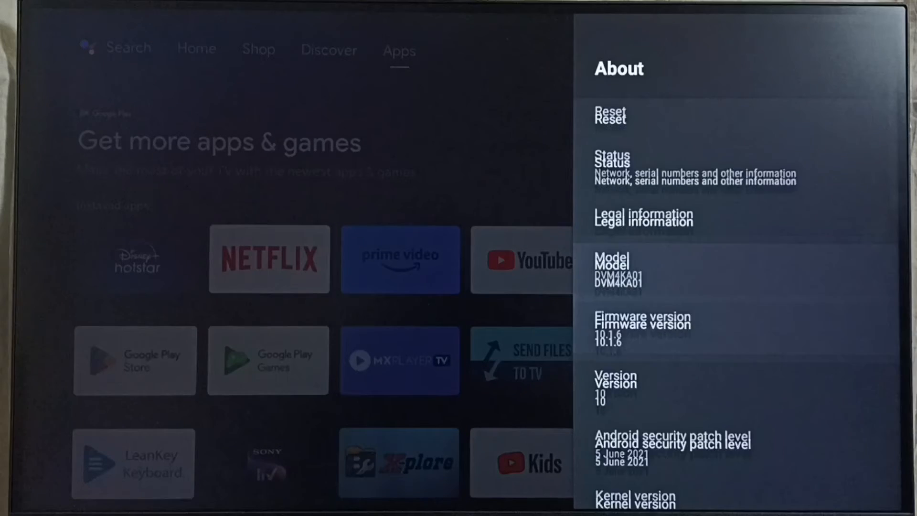
scroll(down, 3)
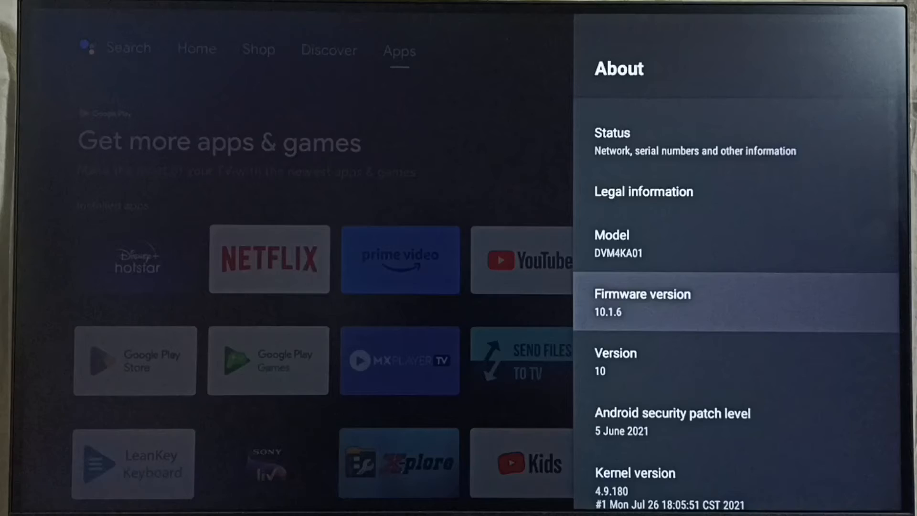
scroll(down, 3)
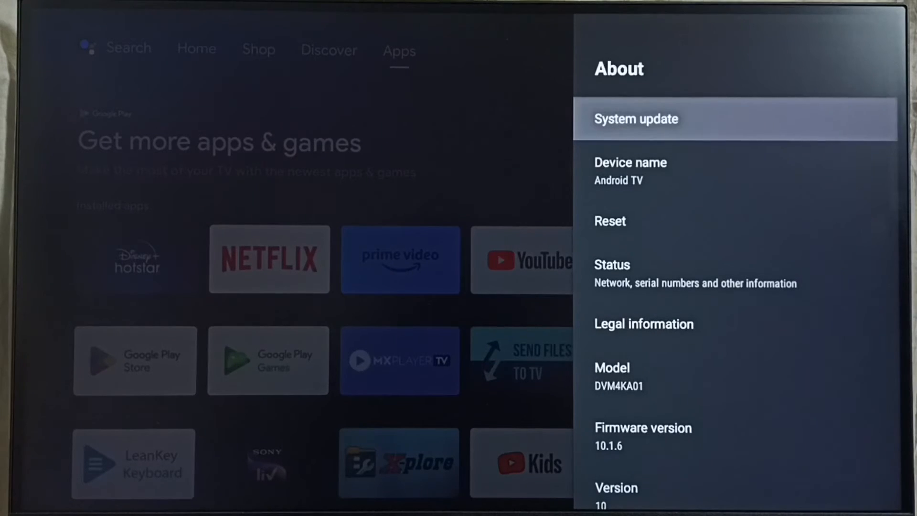
click(636, 119)
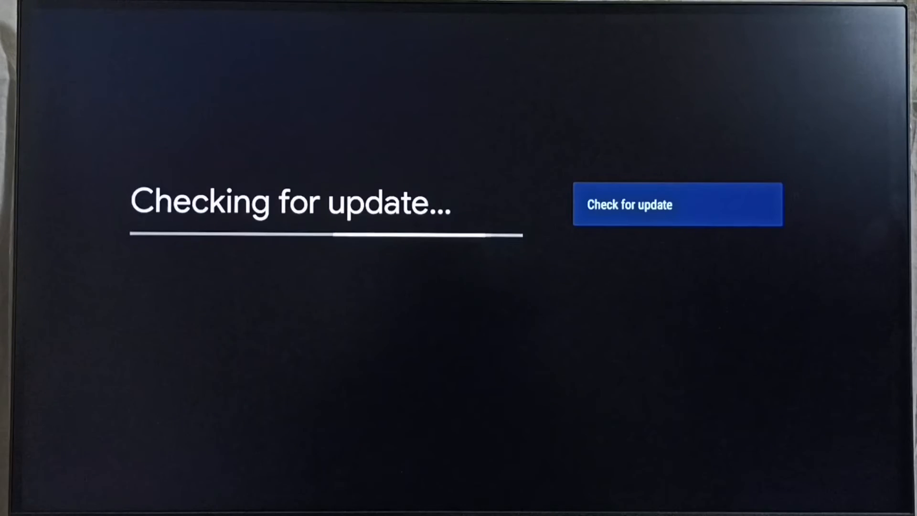